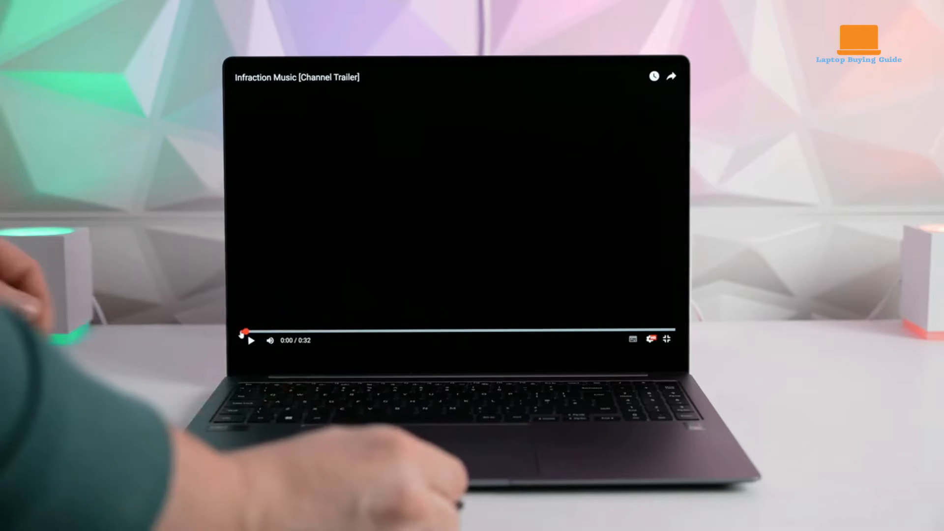
- Play the Infraction Music channel trailer from the beginning in full screen
left_click(251, 339)
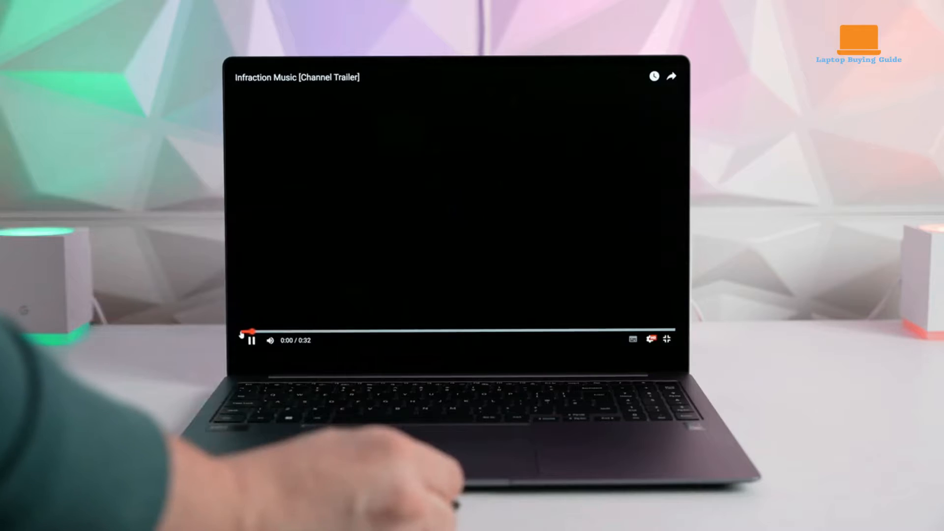